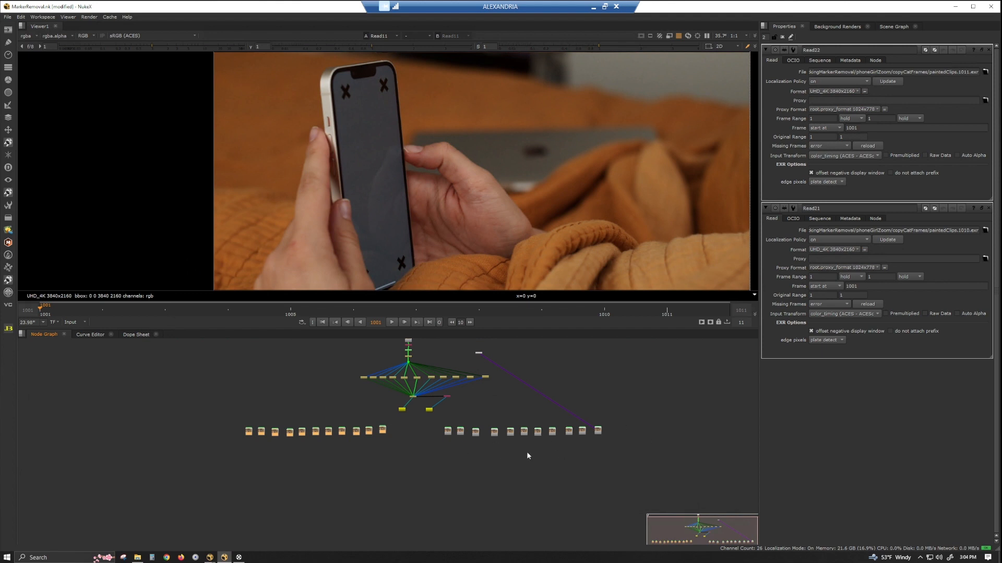
mouse_move(422, 448)
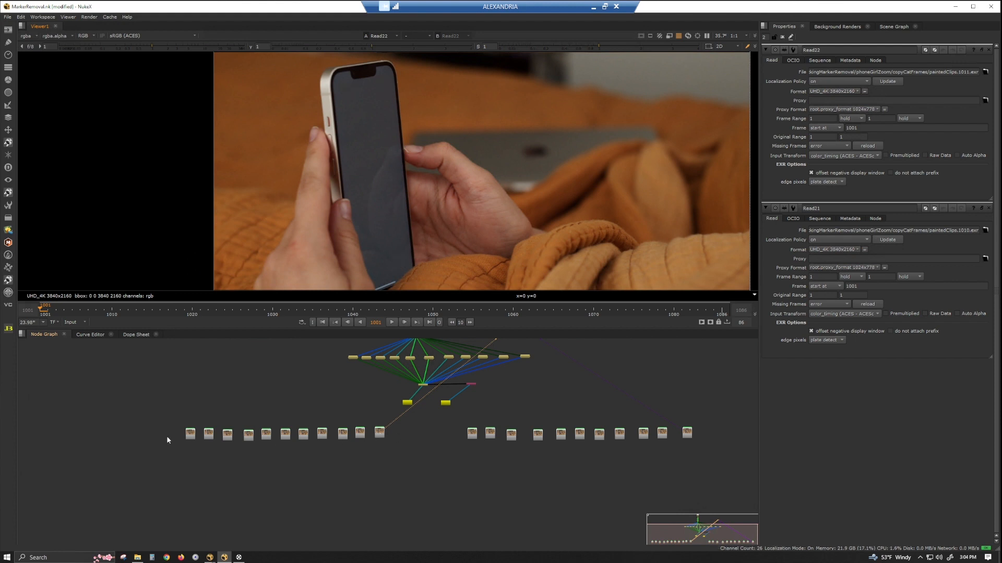
mouse_move(502, 458)
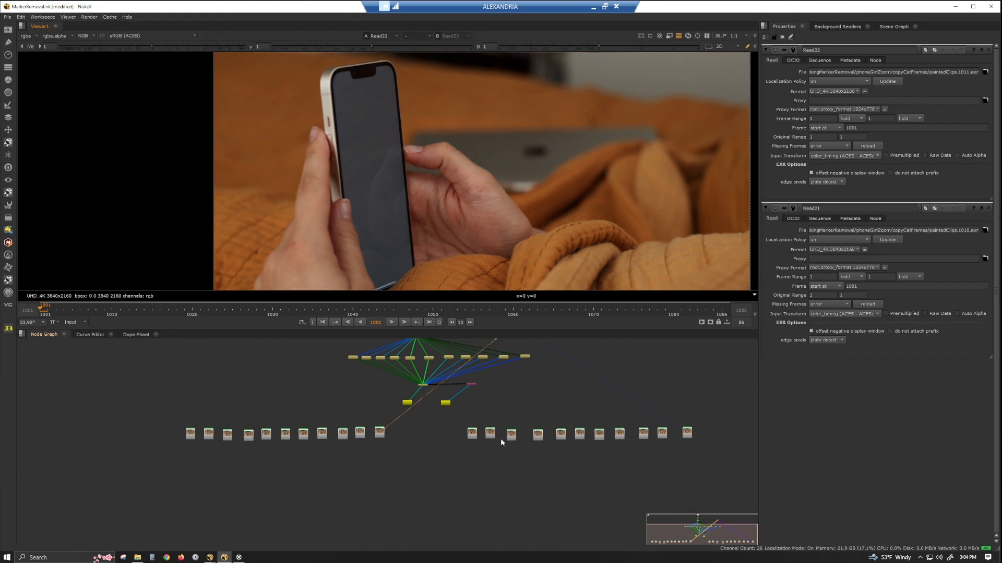
mouse_move(416, 446)
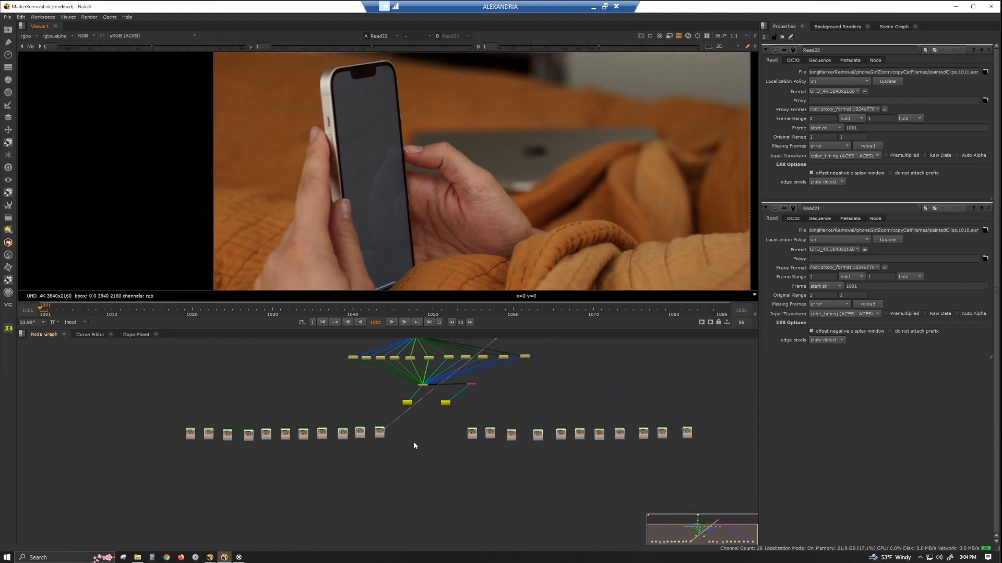
mouse_move(256, 470)
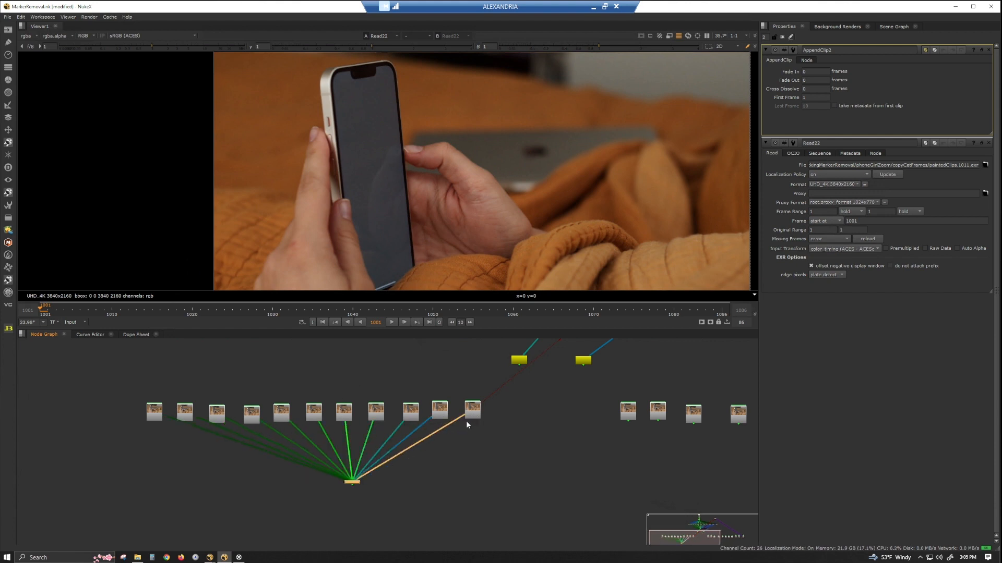
Wire the last Read frame into the second row's AppendClip and add a Merge node
left_click_drag(352, 481, 315, 491)
type("001")
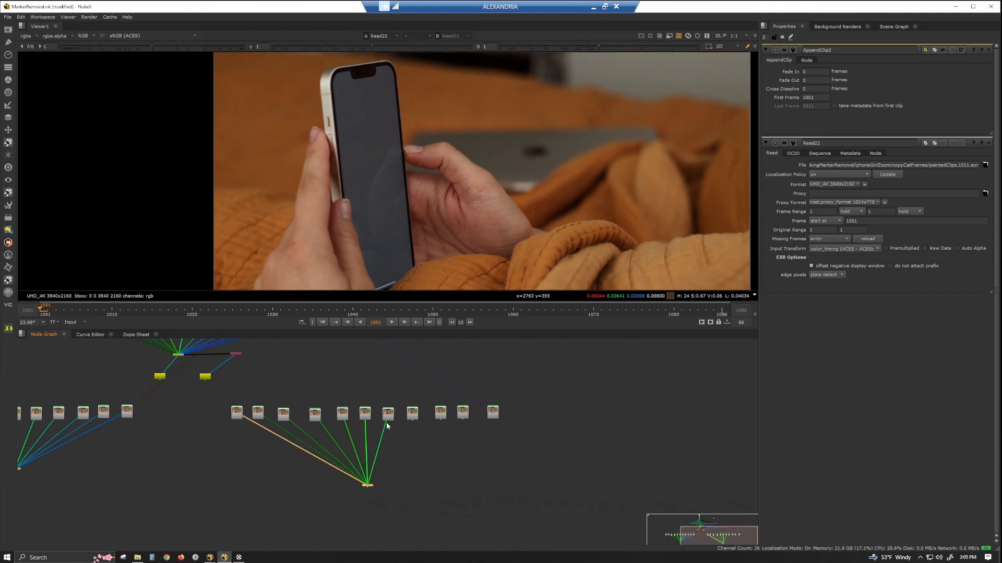
left_click(493, 413)
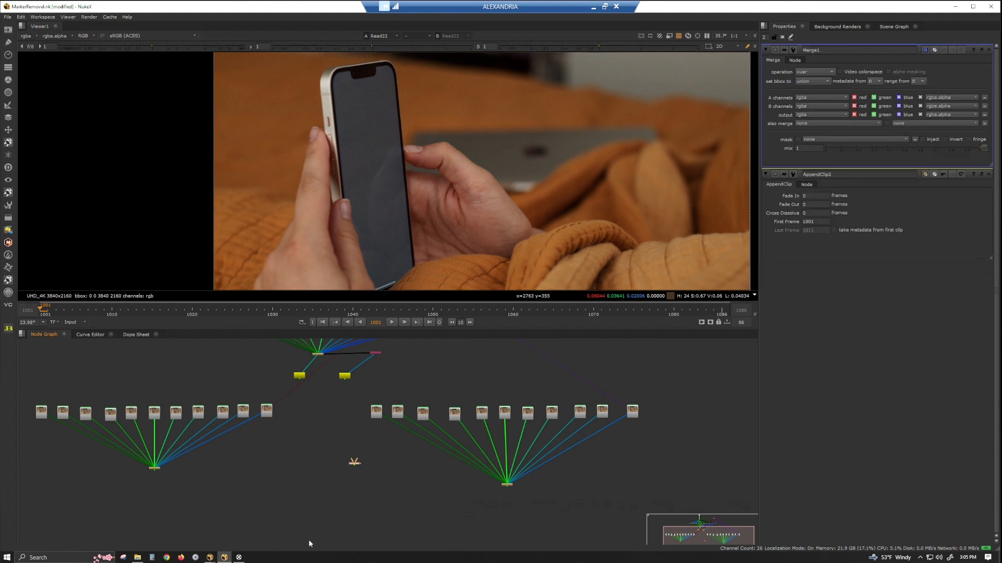
Connect both AppendClip sequences to the Merge and set its operation to difference
left_click_drag(354, 463, 507, 483)
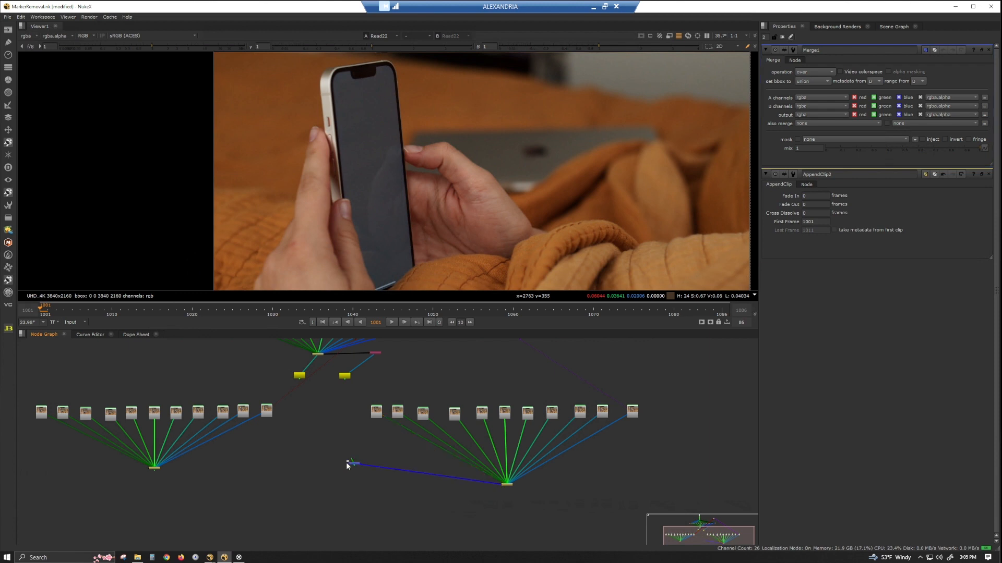
left_click_drag(354, 463, 154, 467)
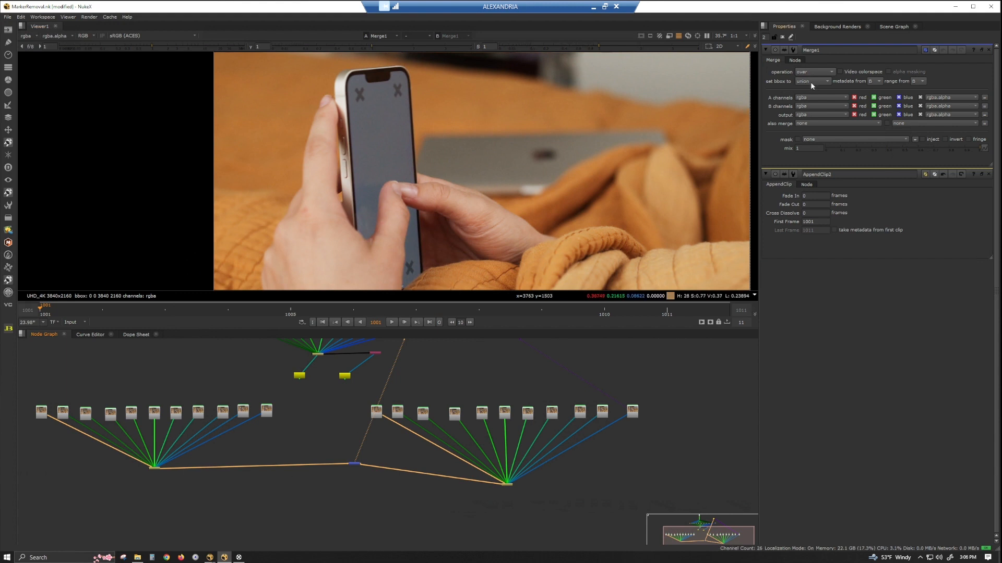
left_click(812, 71)
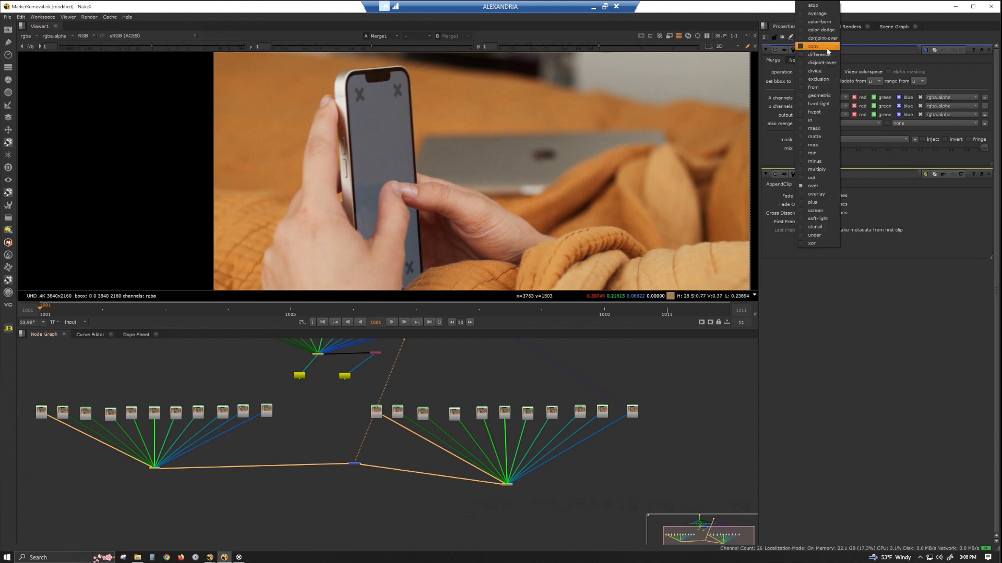
left_click(818, 54)
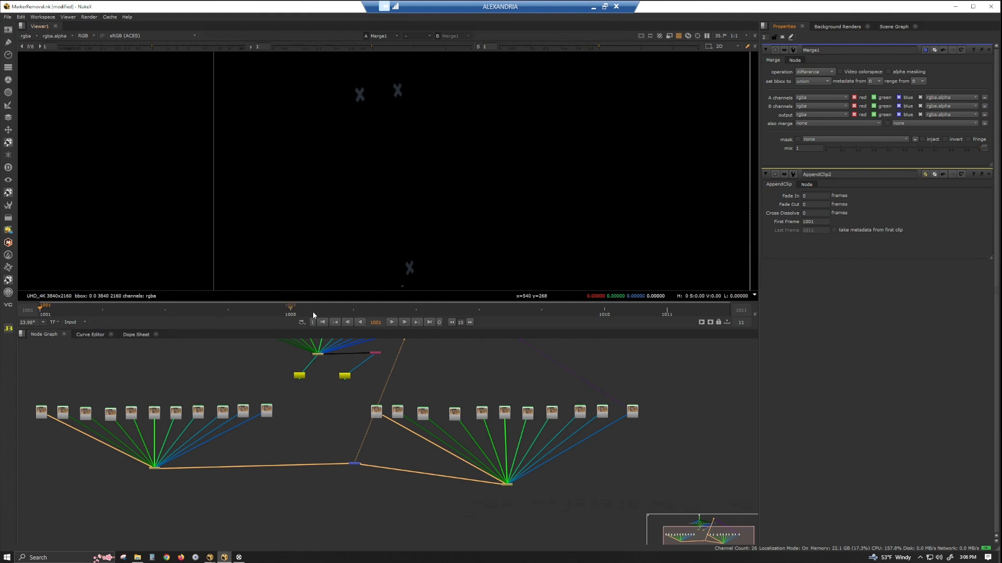
mouse_move(326, 238)
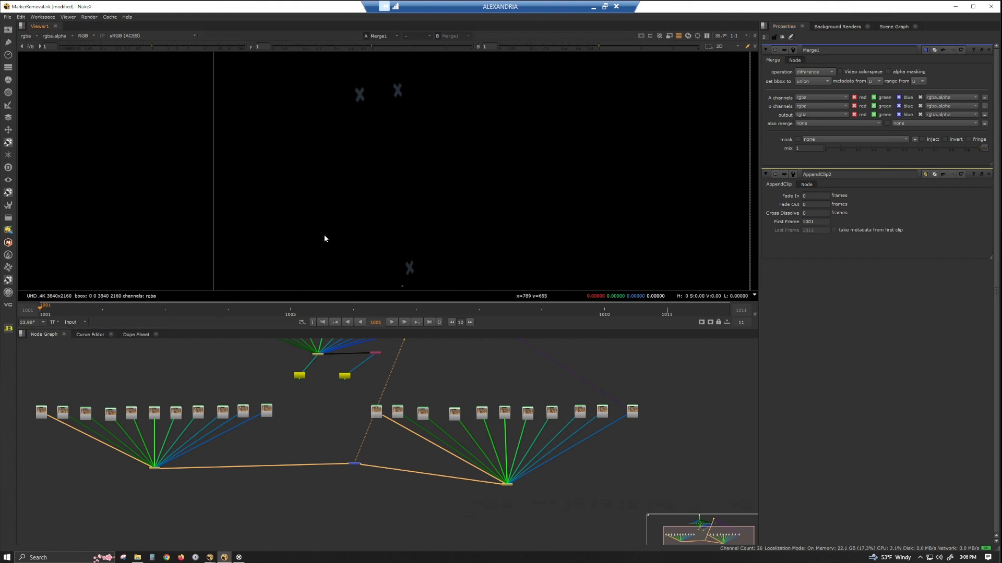
left_click(391, 321)
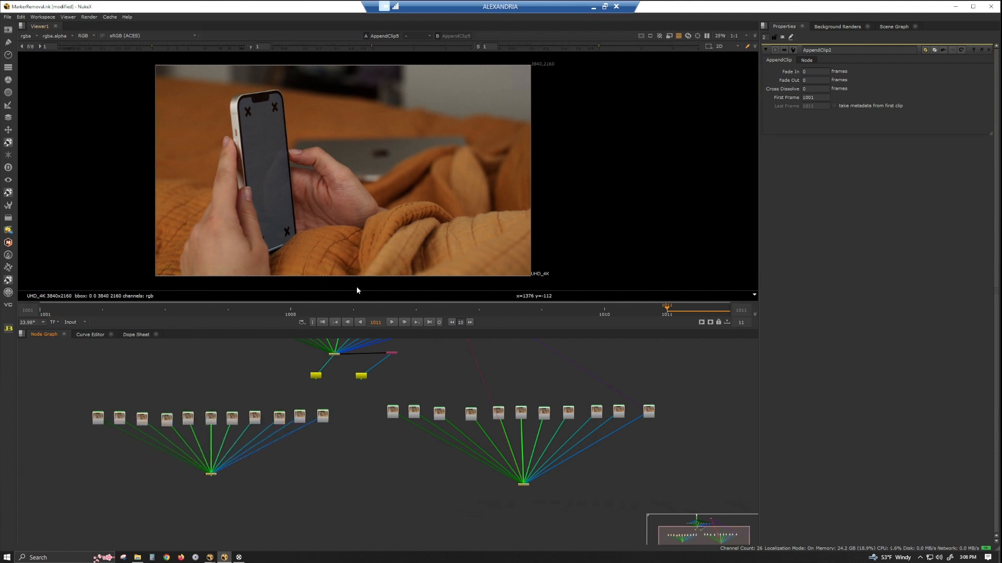
mouse_move(236, 254)
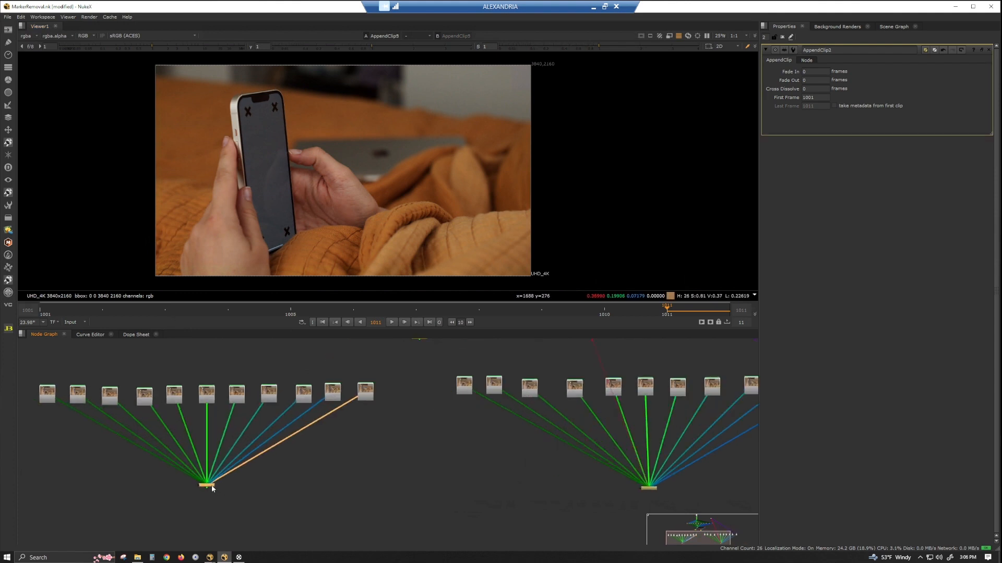
Add a Crop node below the AppendClip, tighten its box around the phone, and return to frame 1001
type("crop")
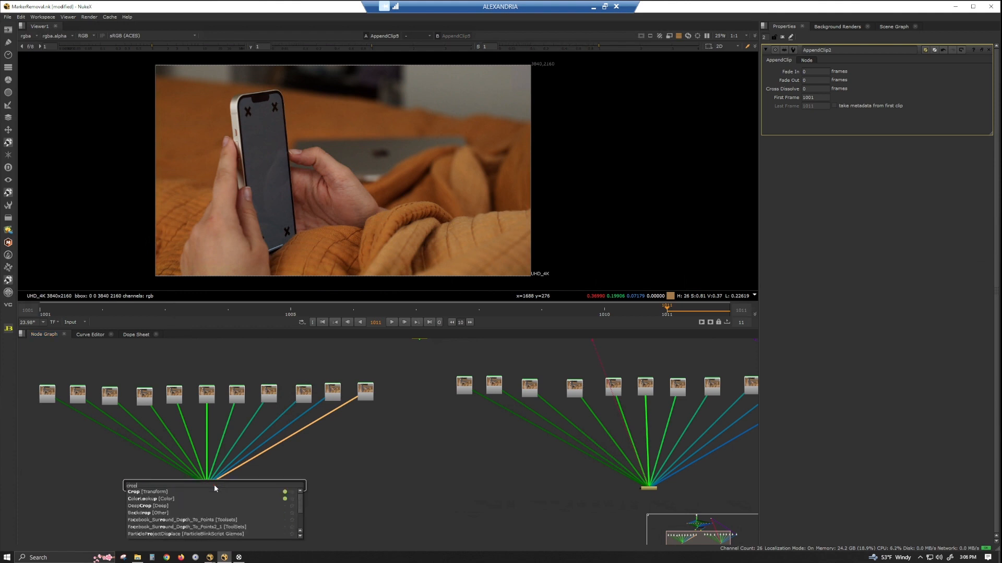
left_click(134, 492)
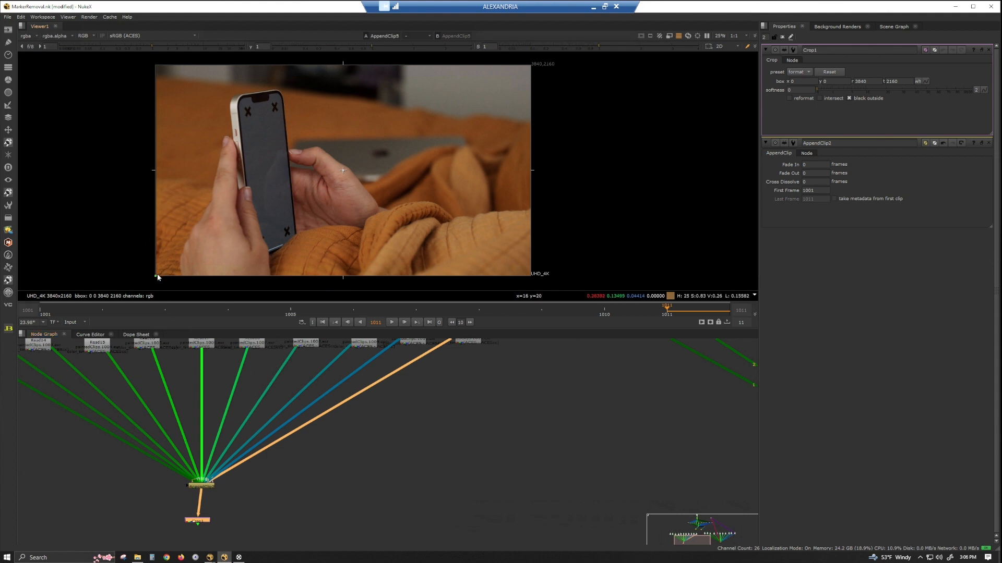
left_click_drag(157, 275, 204, 269)
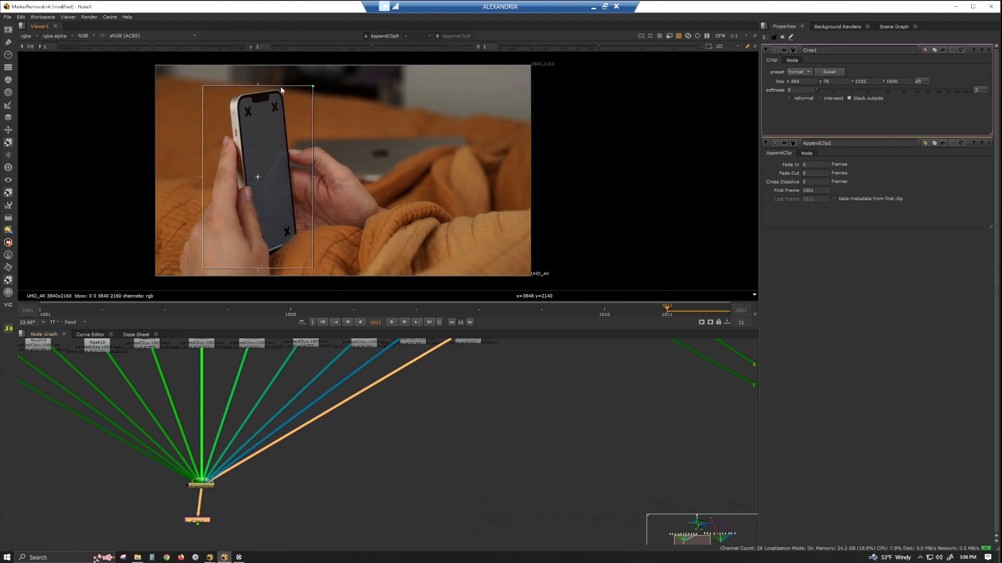
left_click_drag(312, 87, 314, 70)
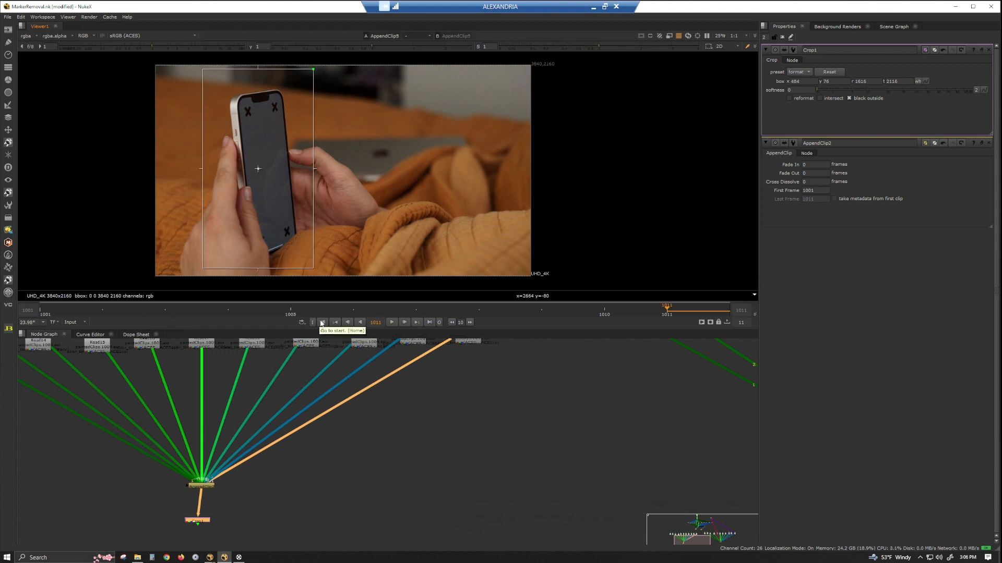
left_click(323, 321)
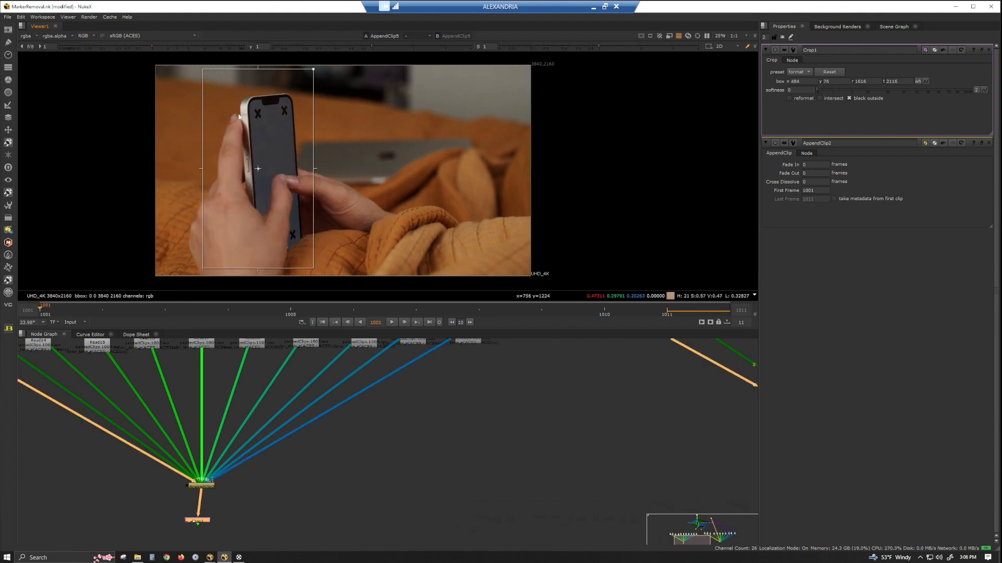
mouse_move(295, 156)
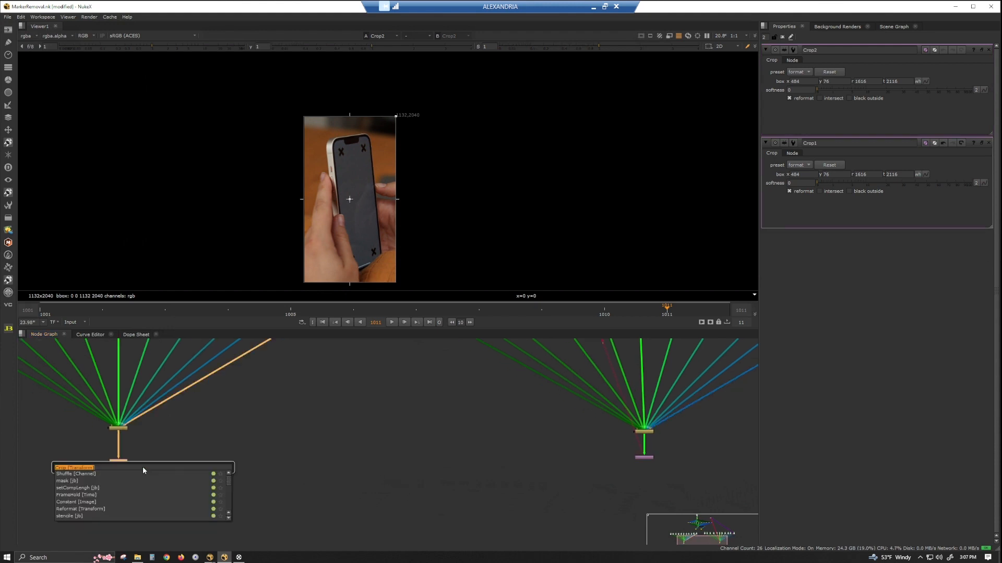
Add a Remove node after the Crop set to keep only the rgb channels
type("remo")
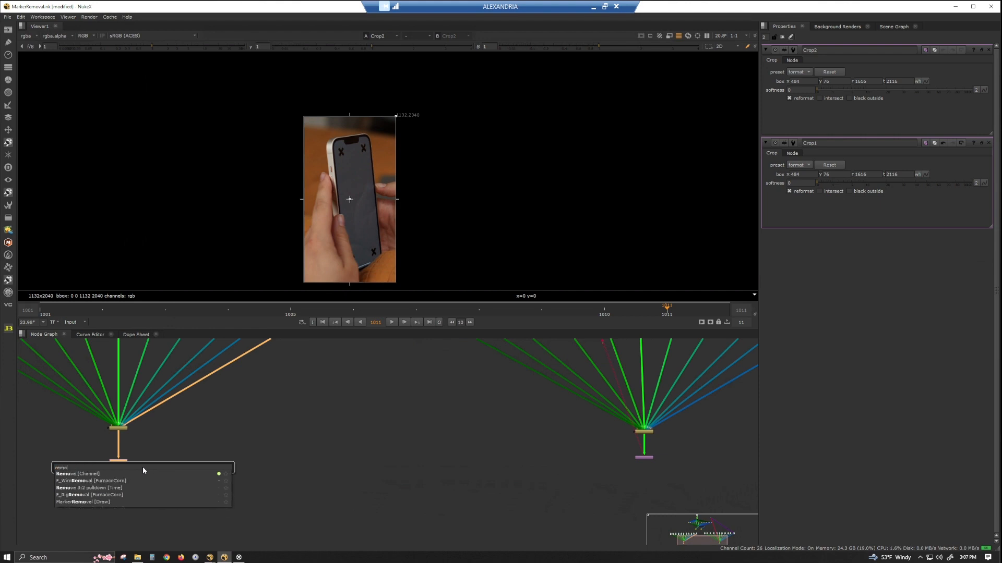
left_click(71, 474)
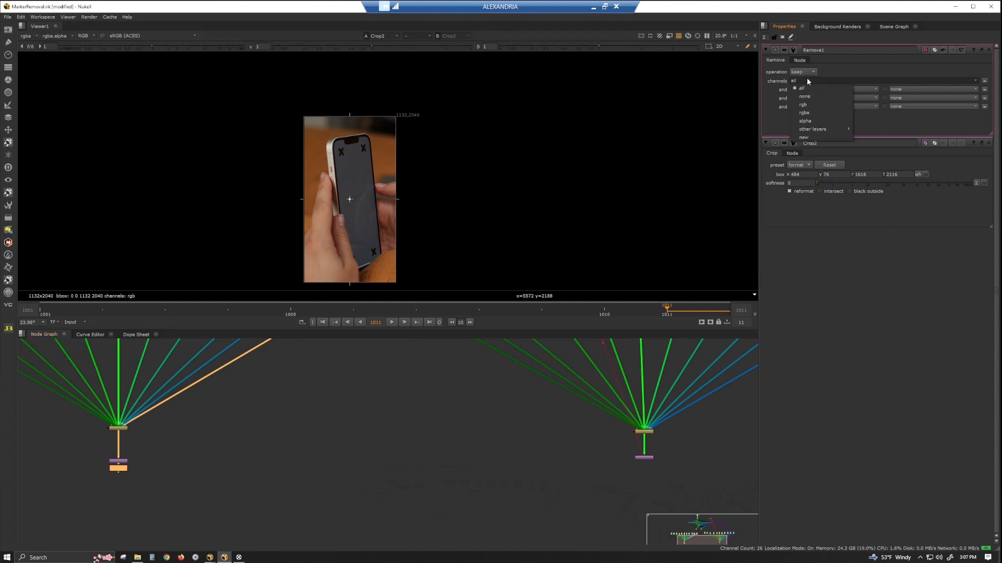
left_click(801, 104)
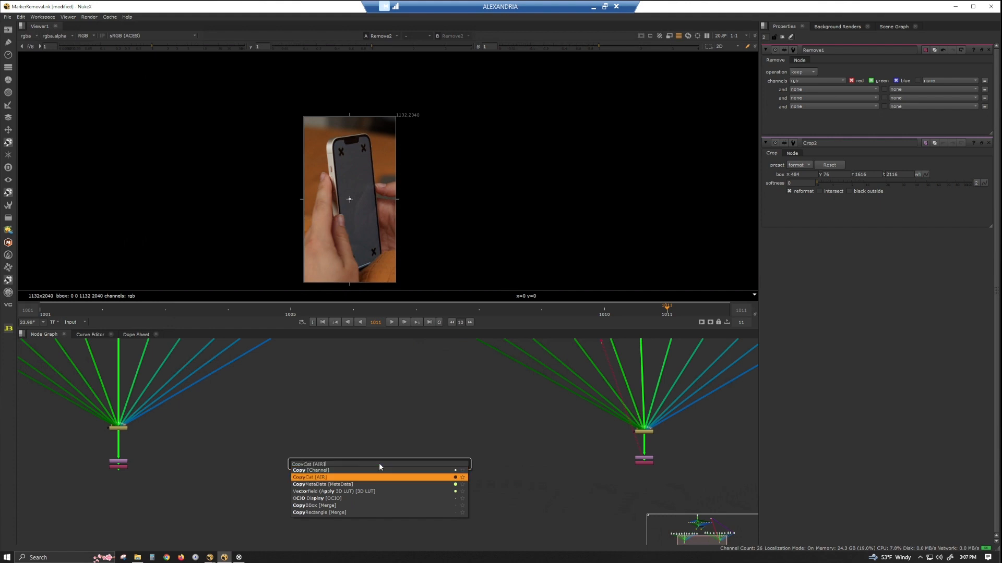
Add a CopyCat node on the RGB-only sequences and expand its Advanced training settings
left_click(309, 477)
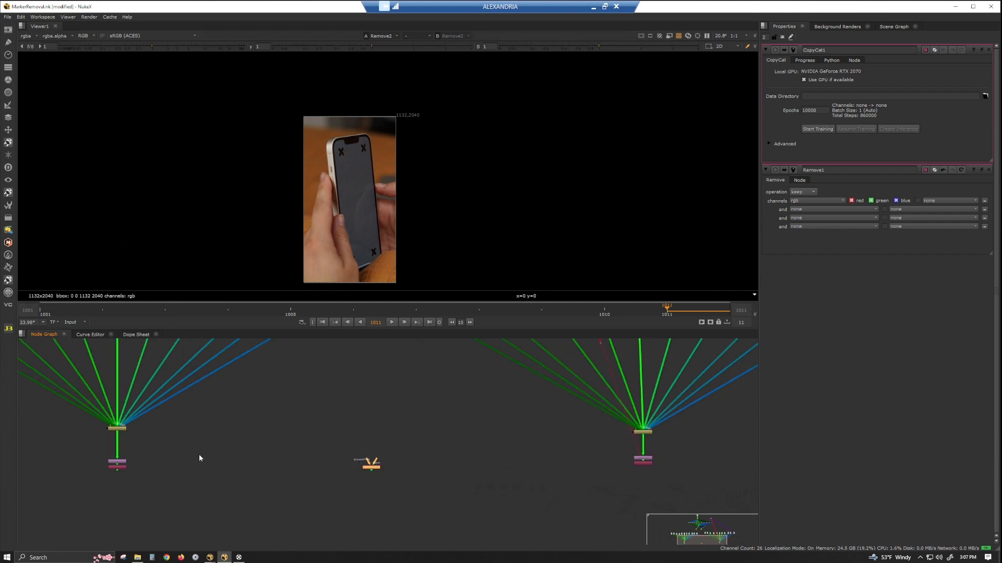
mouse_move(362, 199)
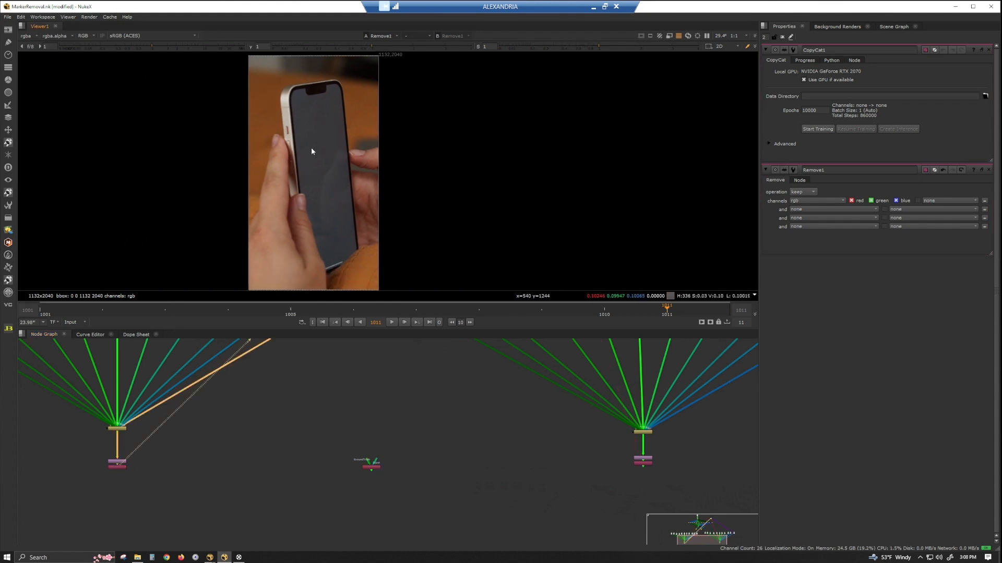
mouse_move(280, 182)
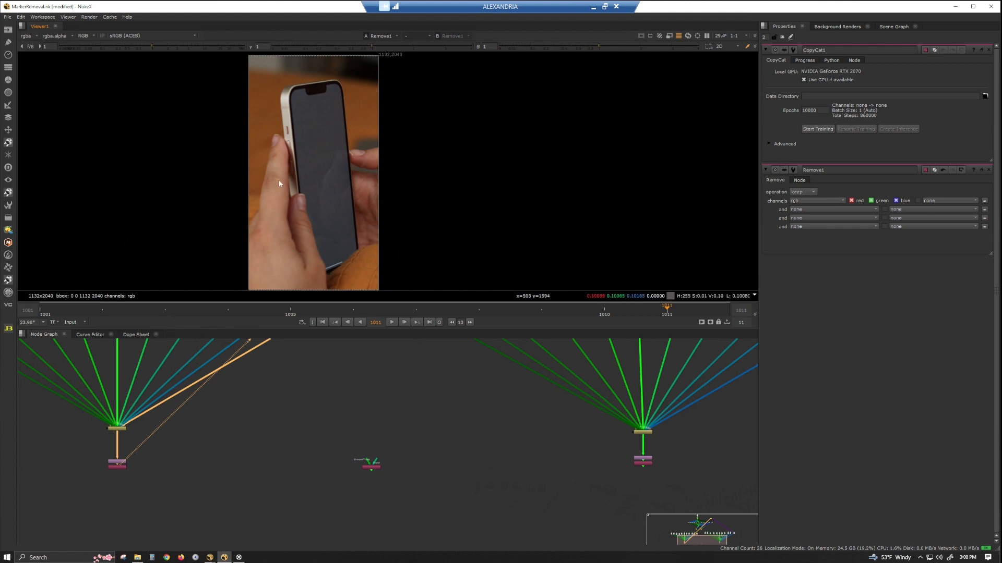
mouse_move(306, 185)
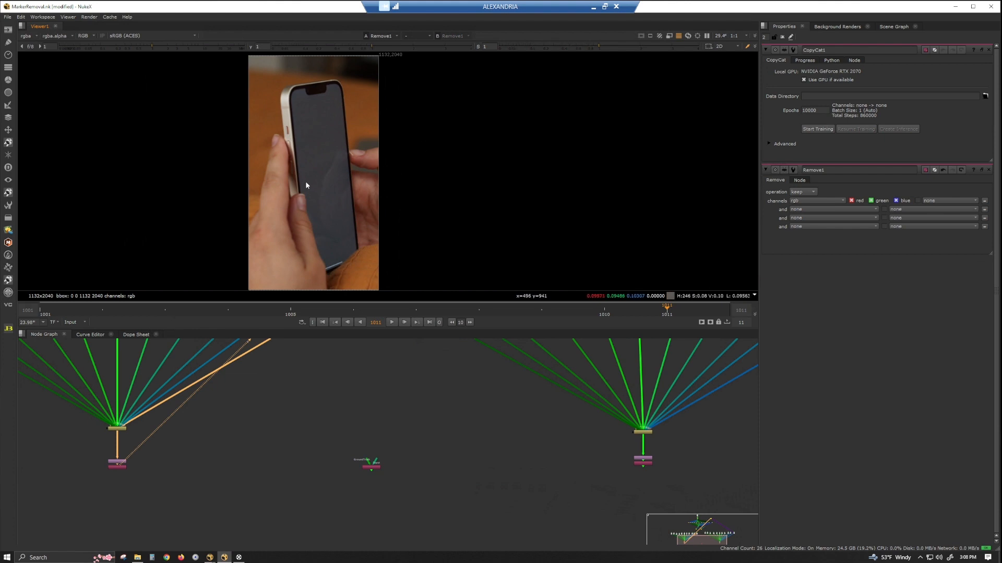
mouse_move(303, 167)
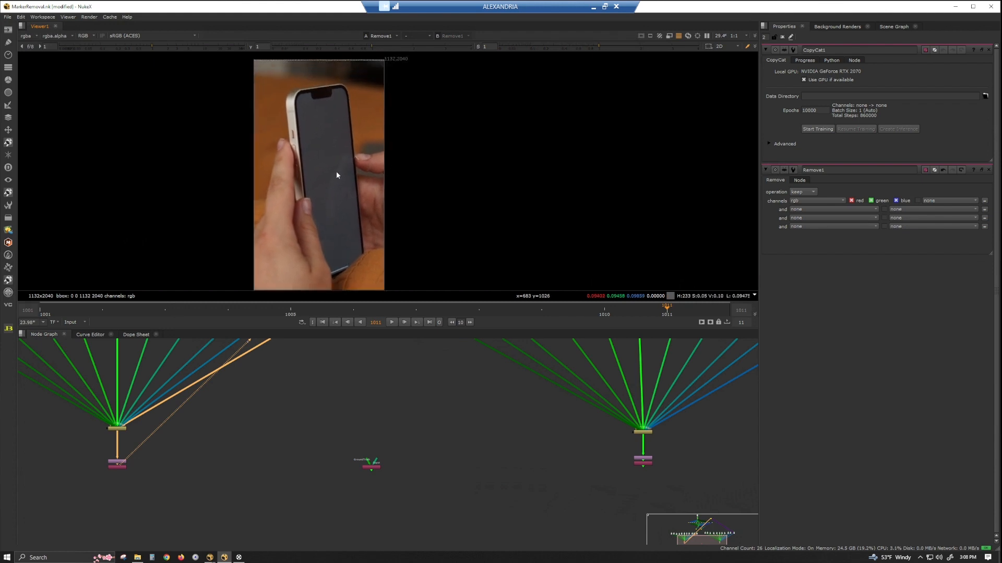
mouse_move(365, 217)
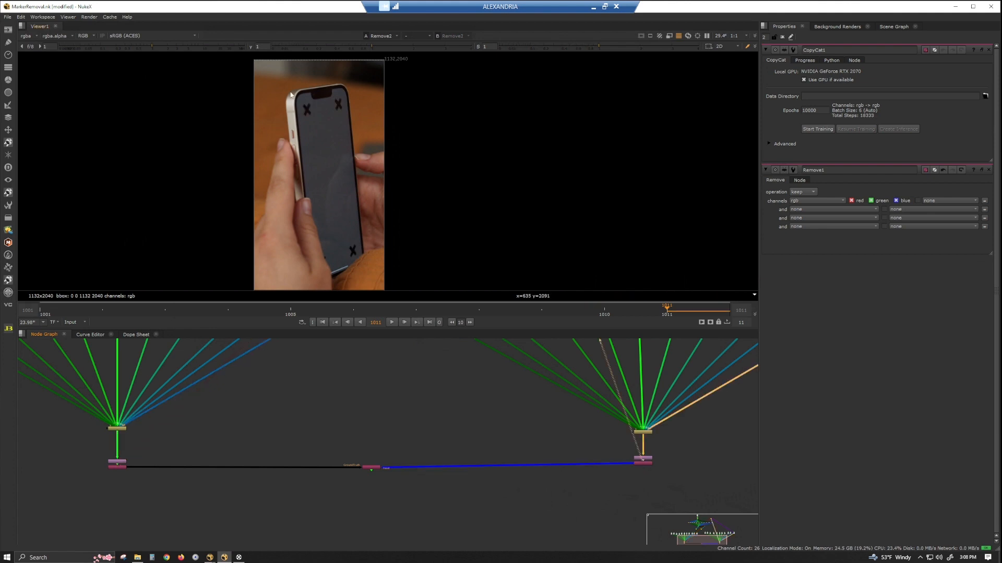
mouse_move(334, 300)
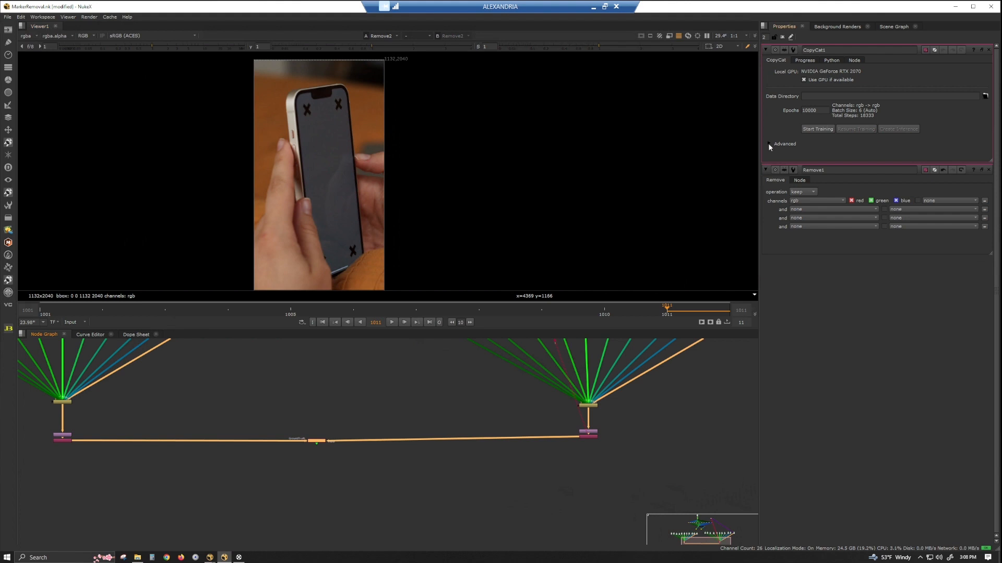
left_click(769, 143)
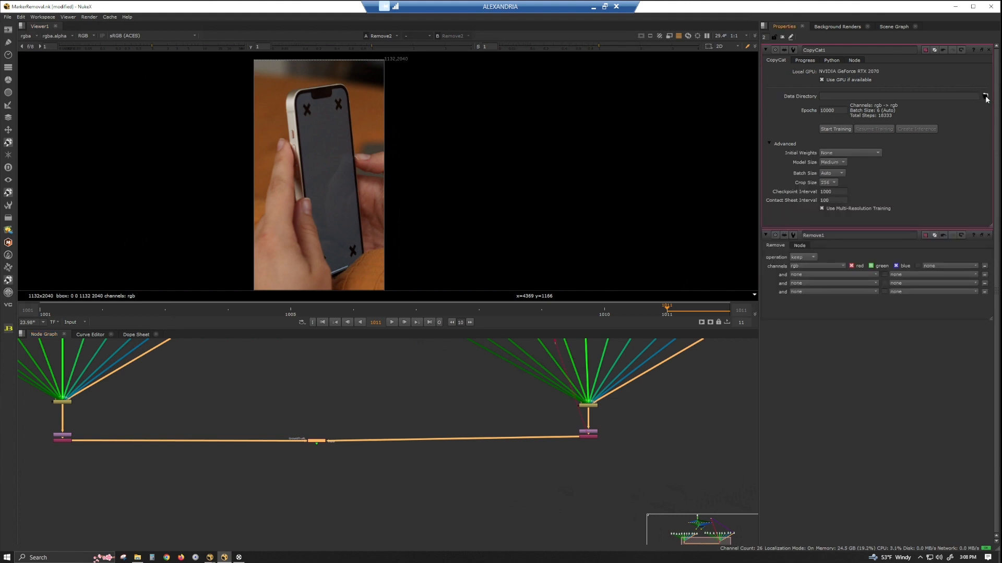
Create a copyCatTrkMRemove folder inside phoneGirlZoom as CopyCat's data directory
left_click(985, 94)
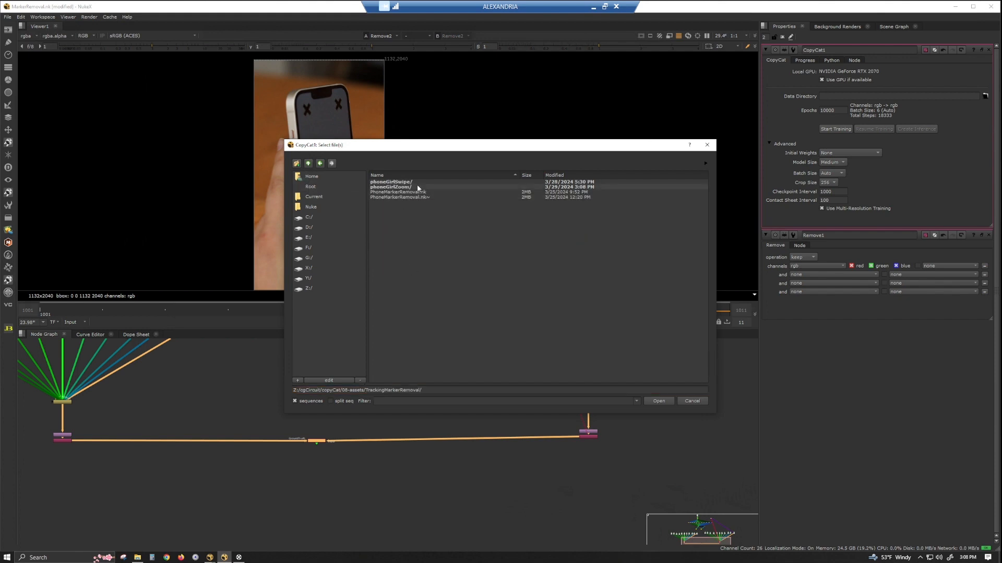
double_click(390, 187)
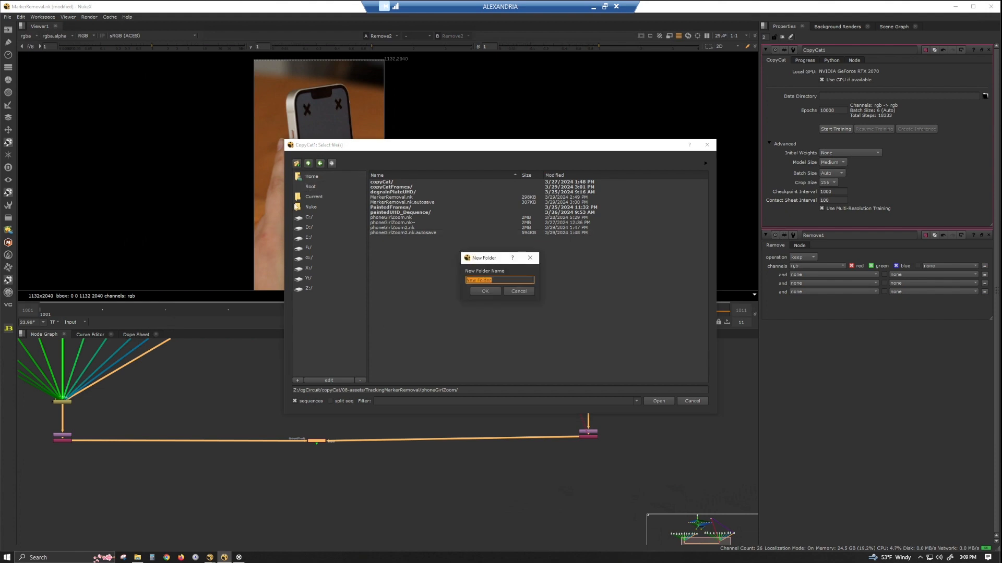
type("copyCat")
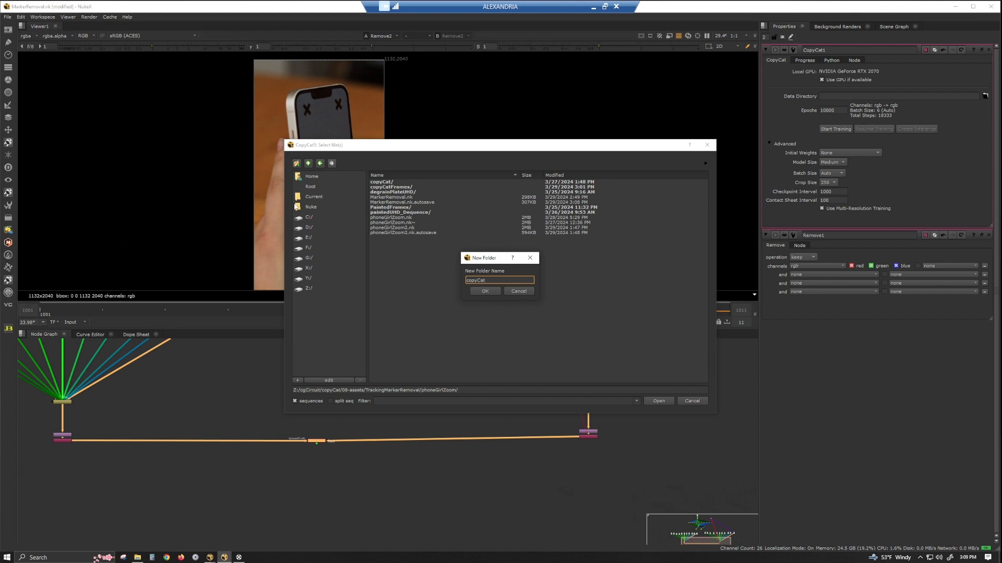
type("TrkM")
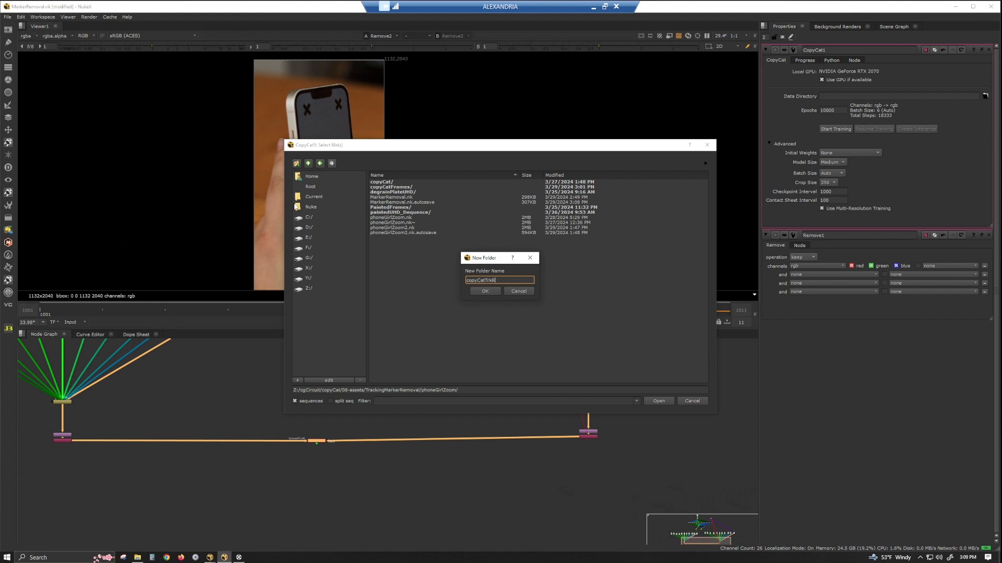
type("Remove")
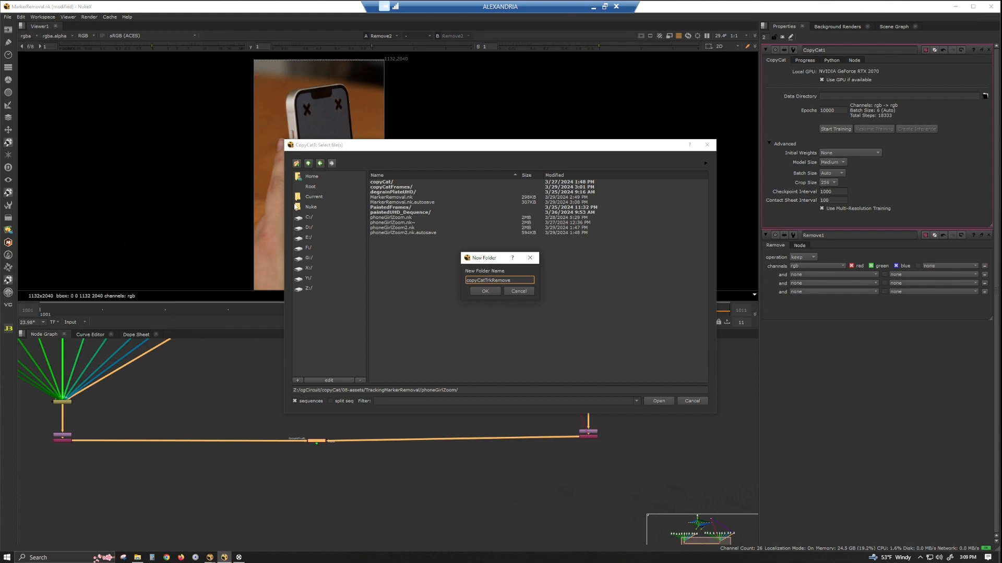
left_click(485, 291)
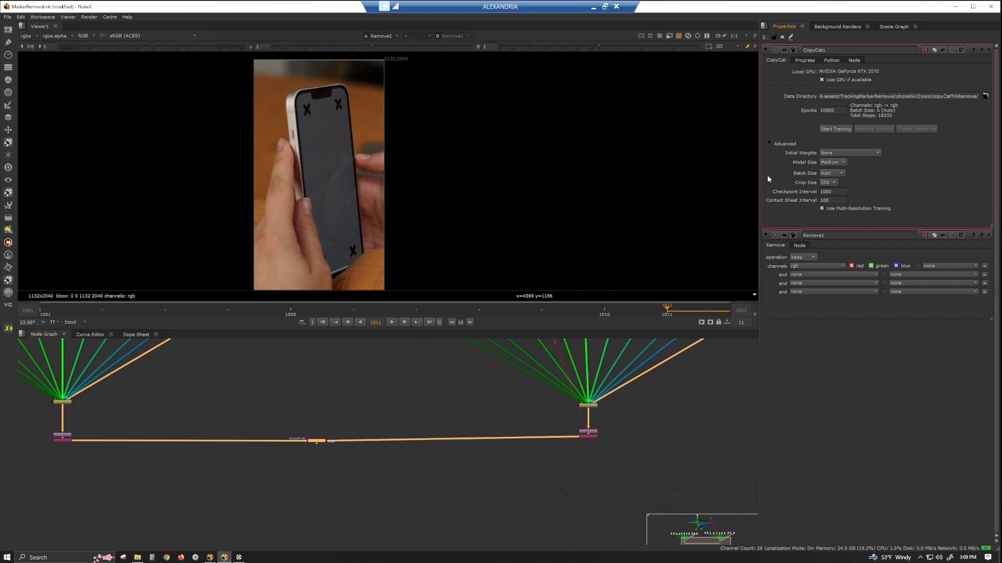
mouse_move(837, 137)
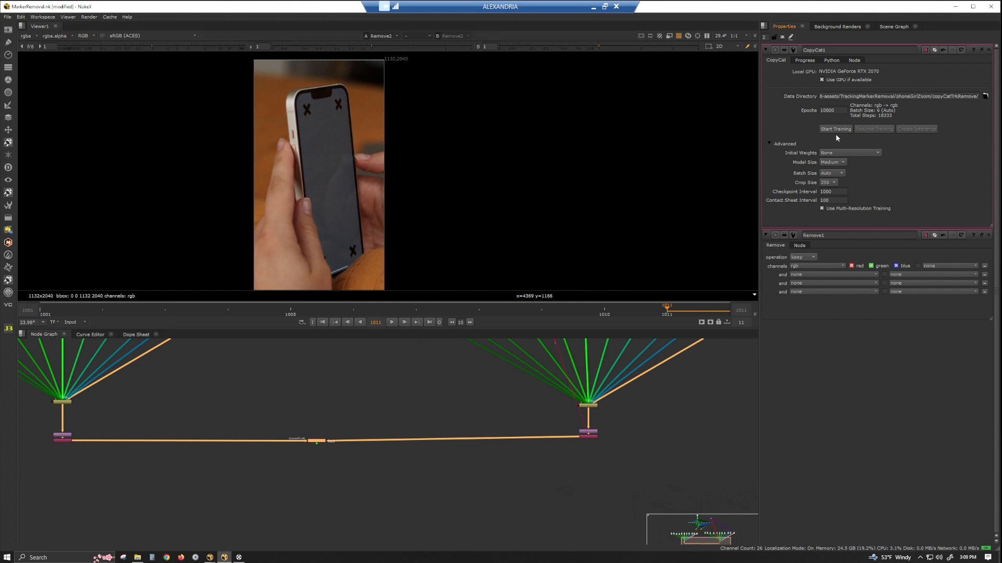
Start CopyCat training until the Progress window appears at step 100 of 10000
left_click(835, 130)
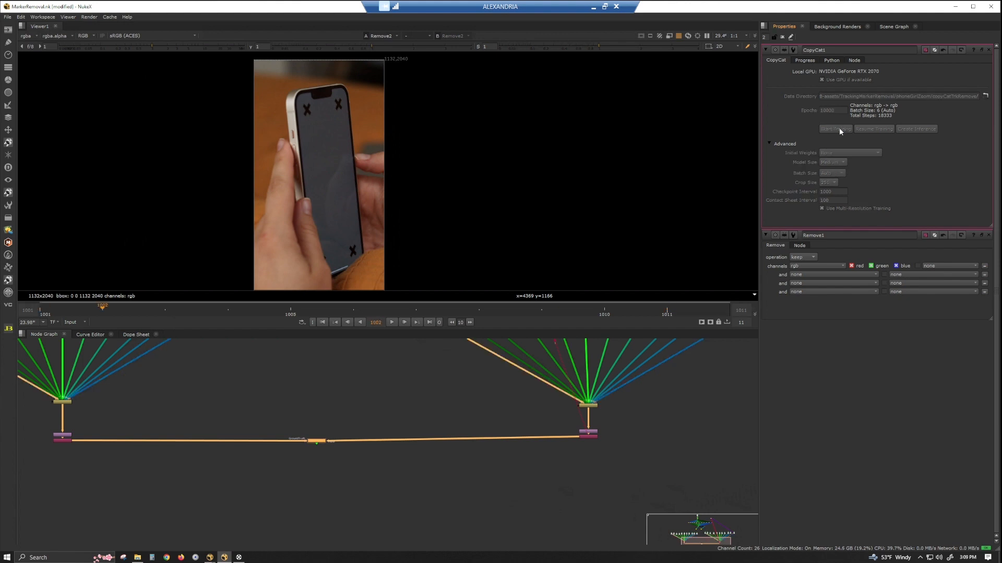
left_click(835, 129)
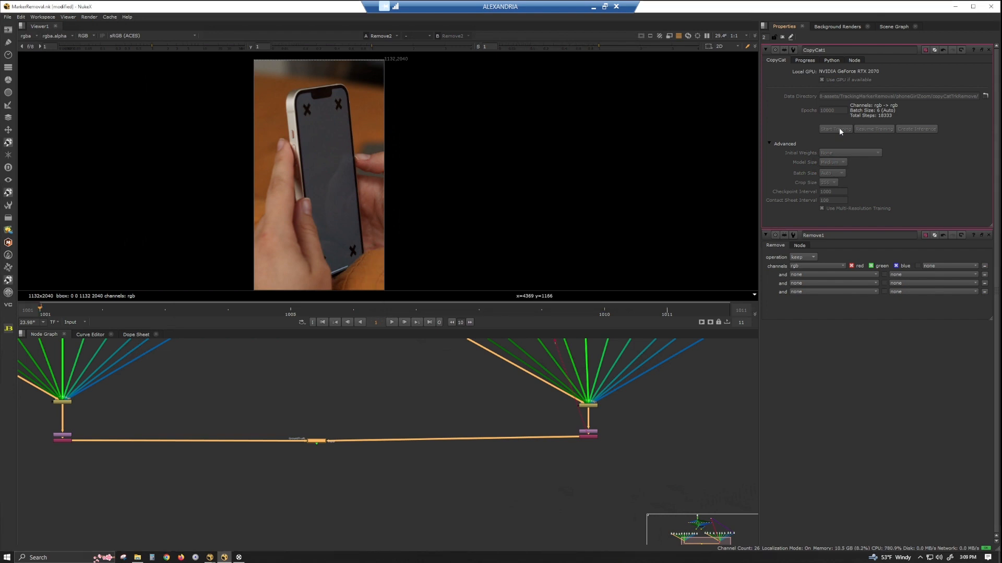
left_click(835, 129)
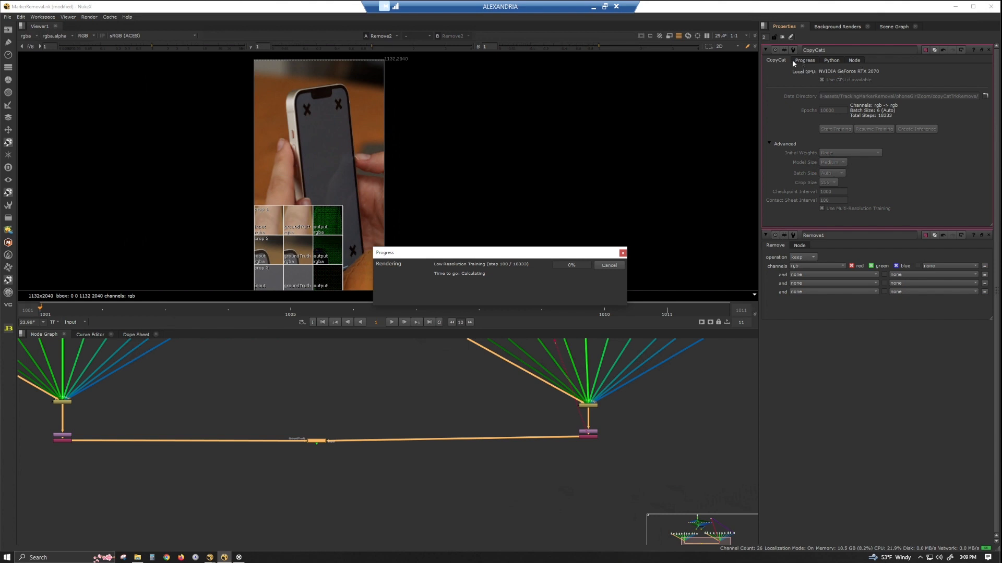
View the Progress loss graph and contact sheet, briefly checking the CopyCat settings
left_click(804, 61)
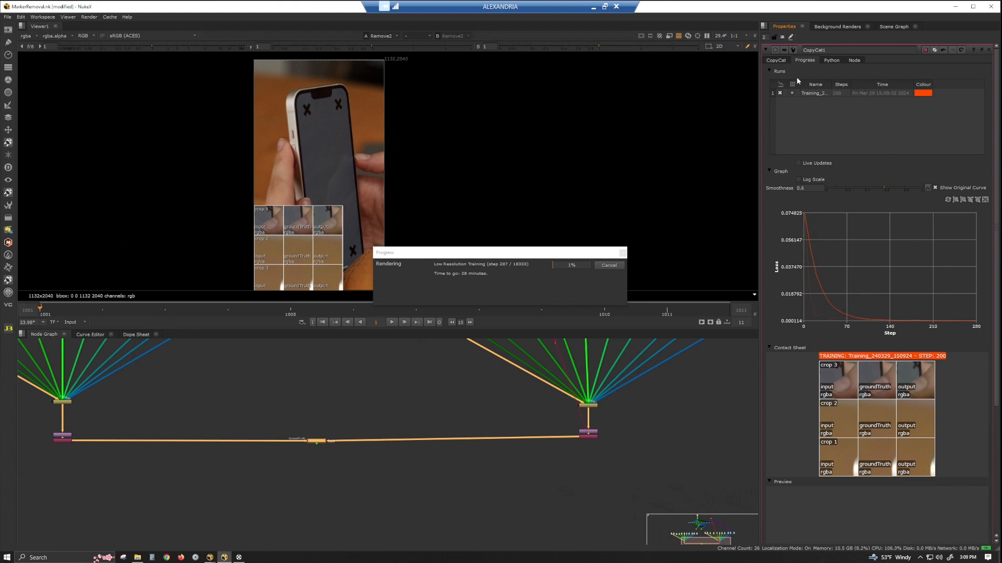
left_click(778, 61)
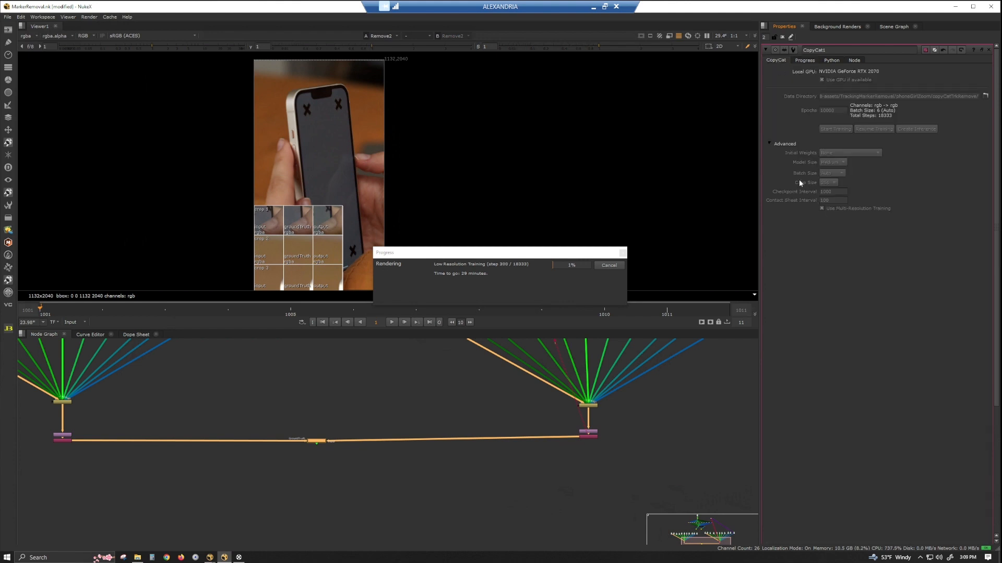
left_click(805, 60)
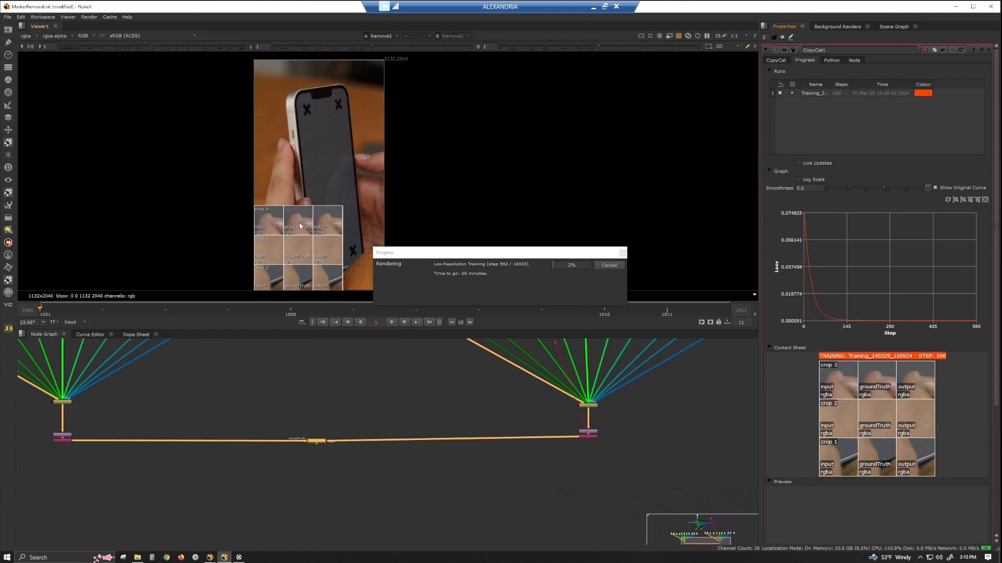
mouse_move(315, 222)
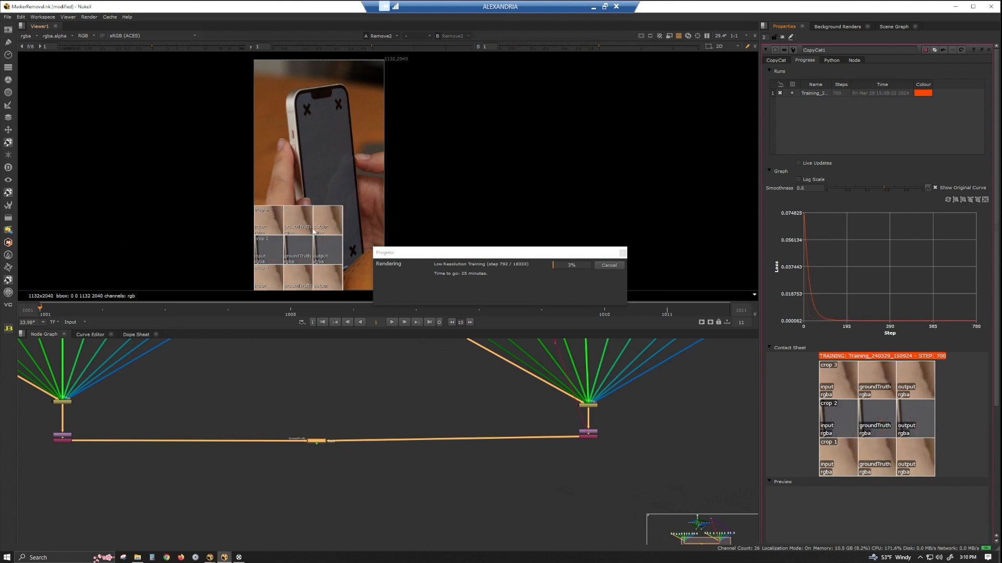
mouse_move(328, 245)
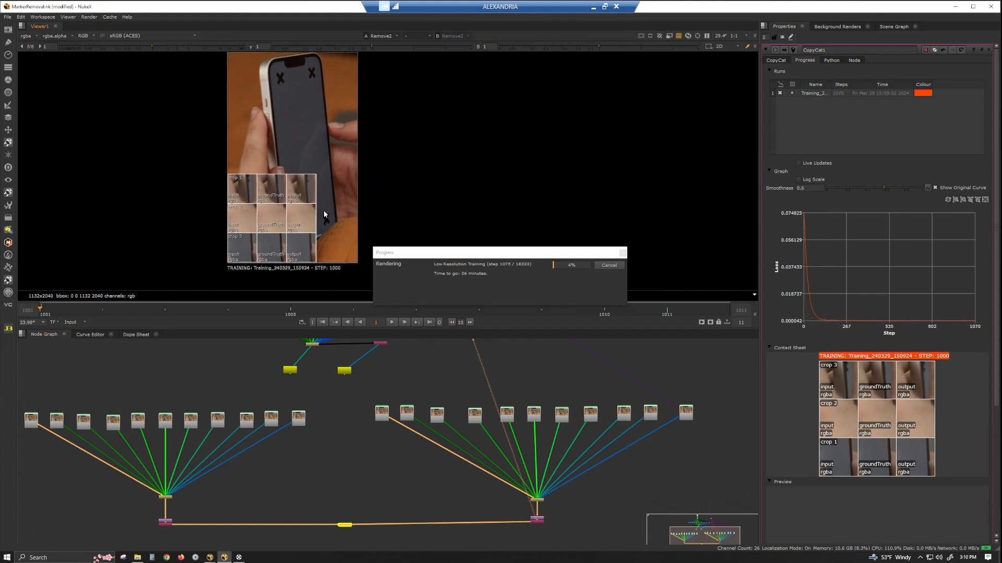
mouse_move(251, 234)
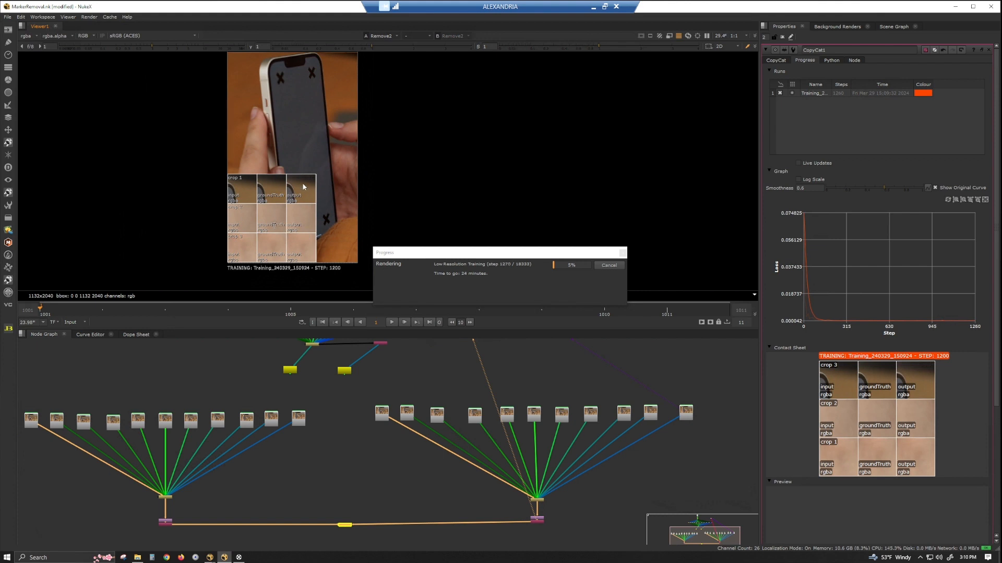
mouse_move(296, 226)
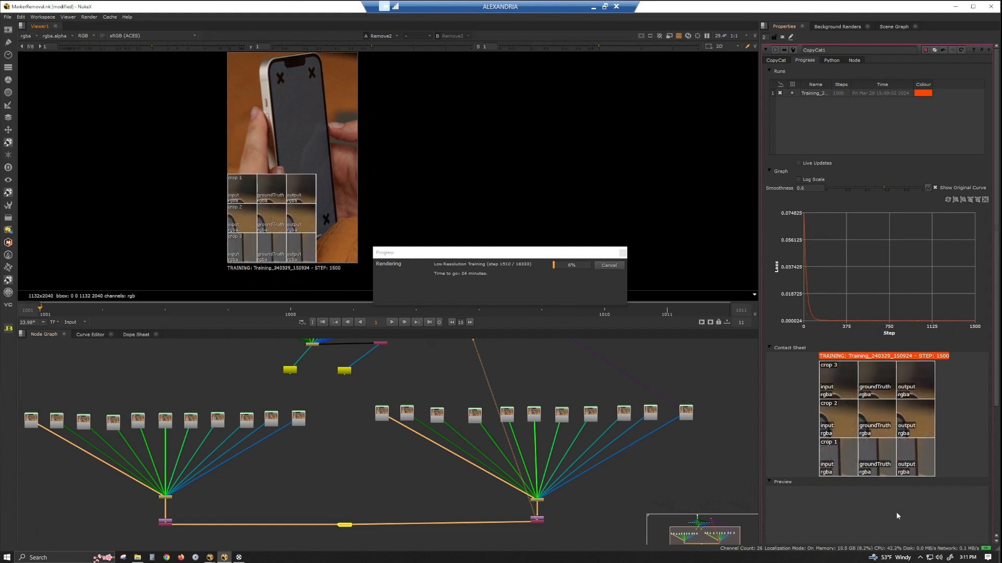
Return to the CopyCat settings while training passes step 1800 and stops
left_click(777, 60)
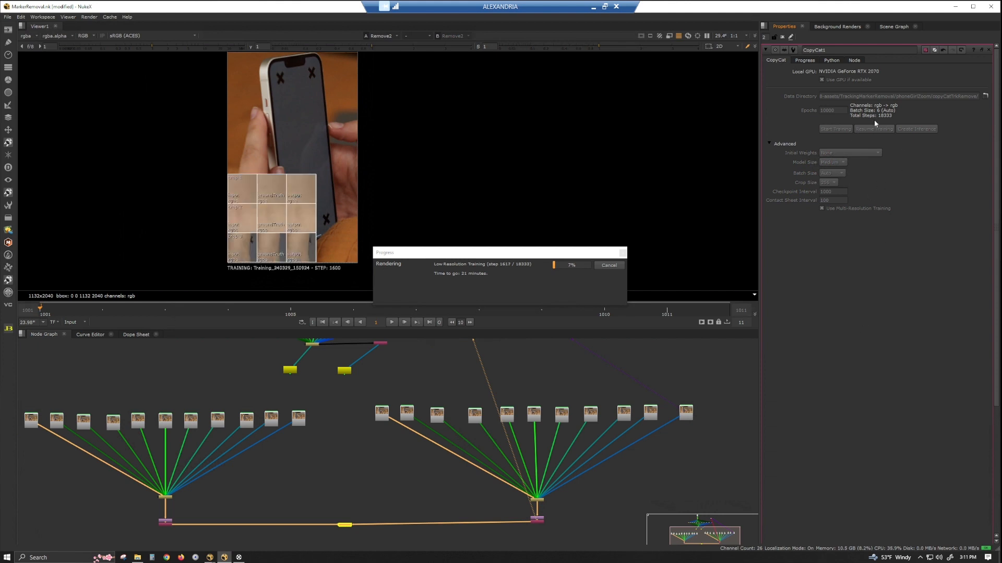
mouse_move(842, 200)
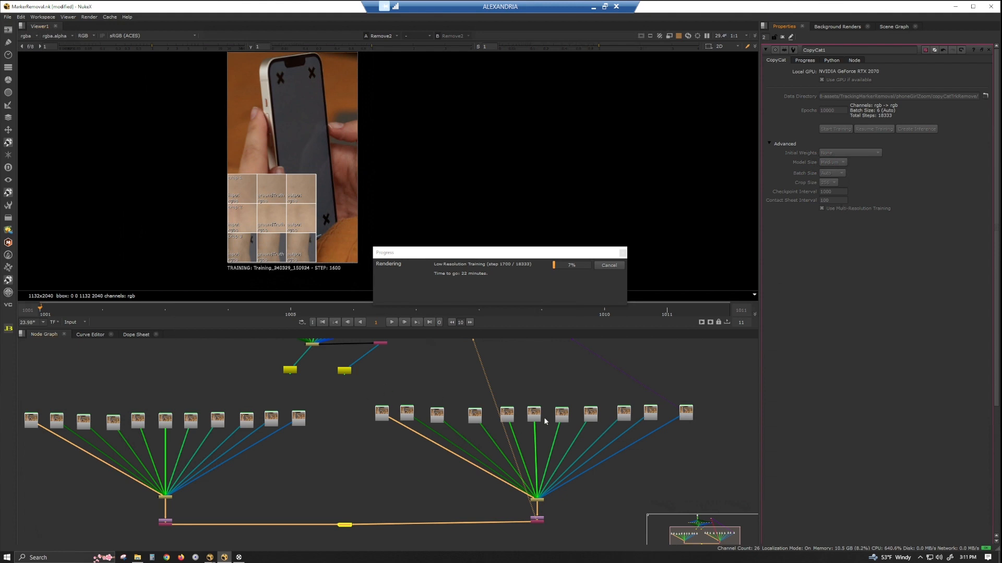
mouse_move(564, 442)
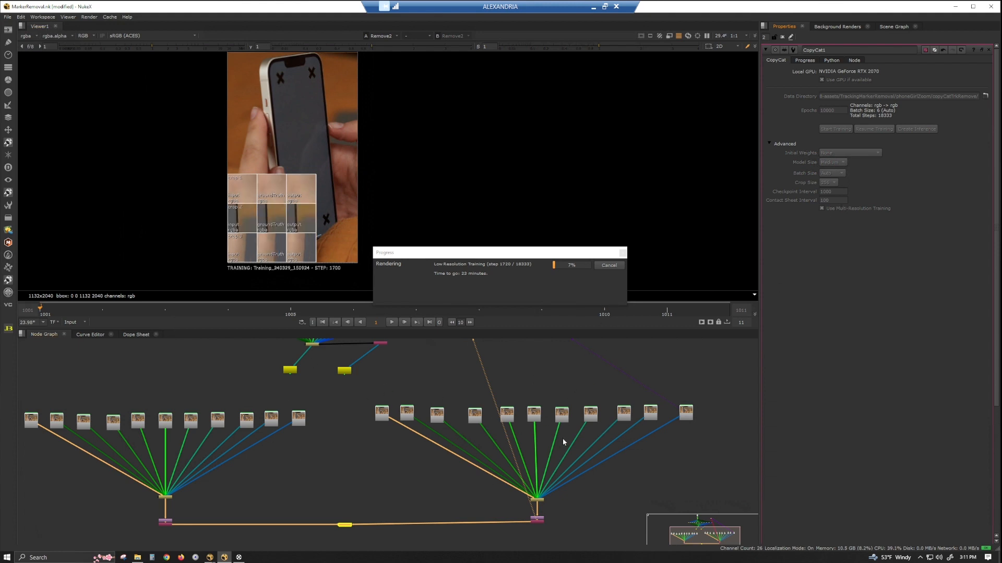
mouse_move(580, 437)
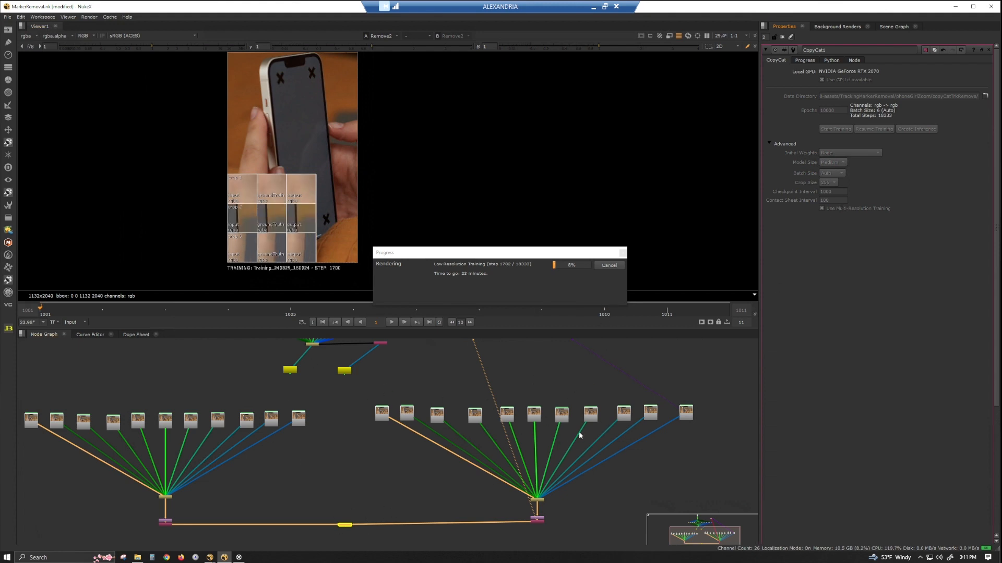
mouse_move(971, 246)
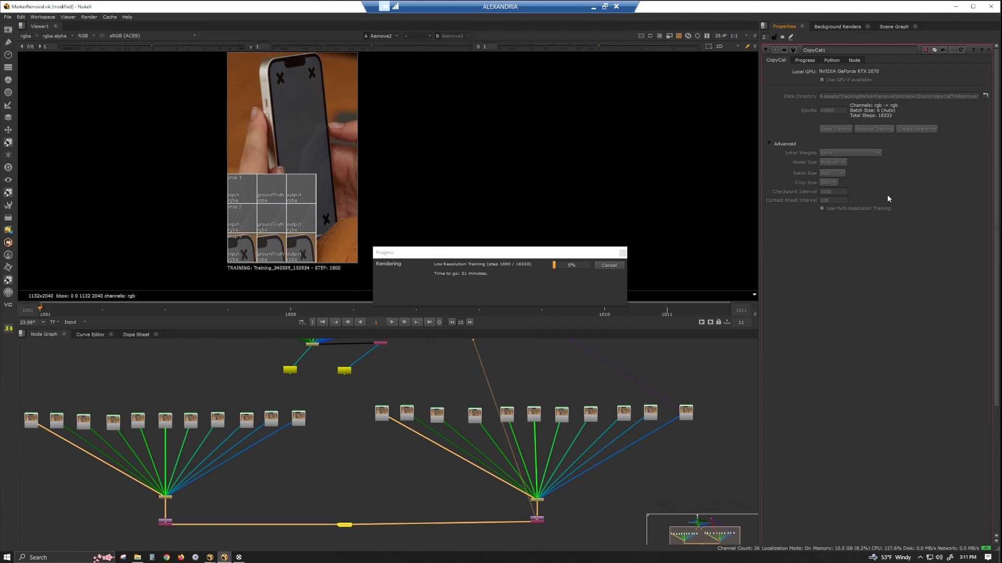
left_click(608, 265)
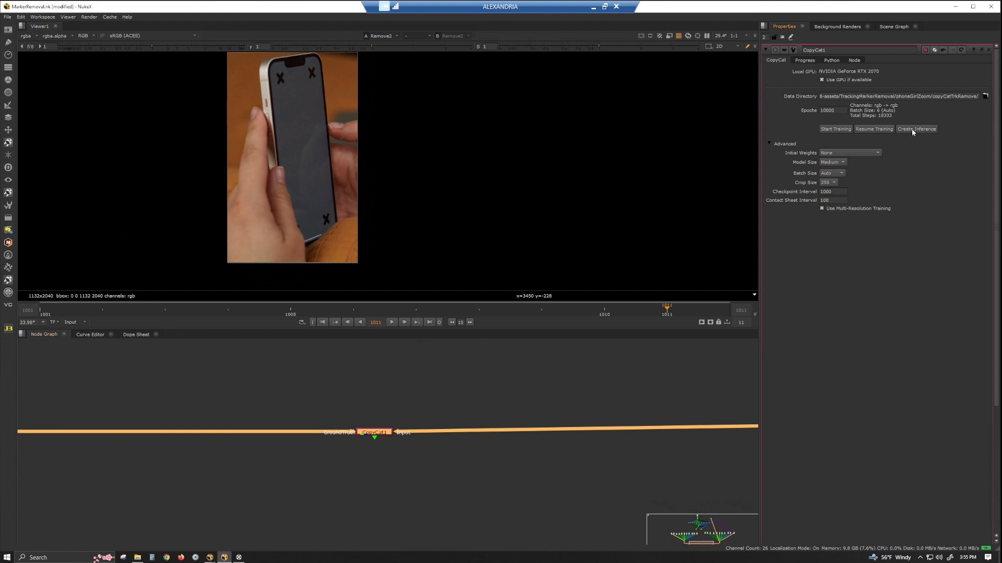
Create the Inference1 node from the trained CopyCat model
left_click(916, 129)
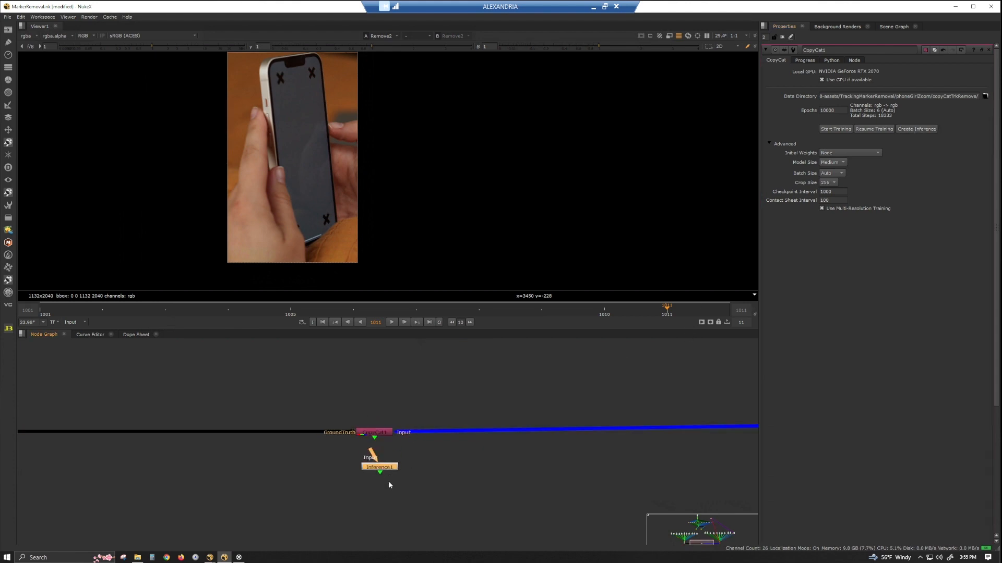